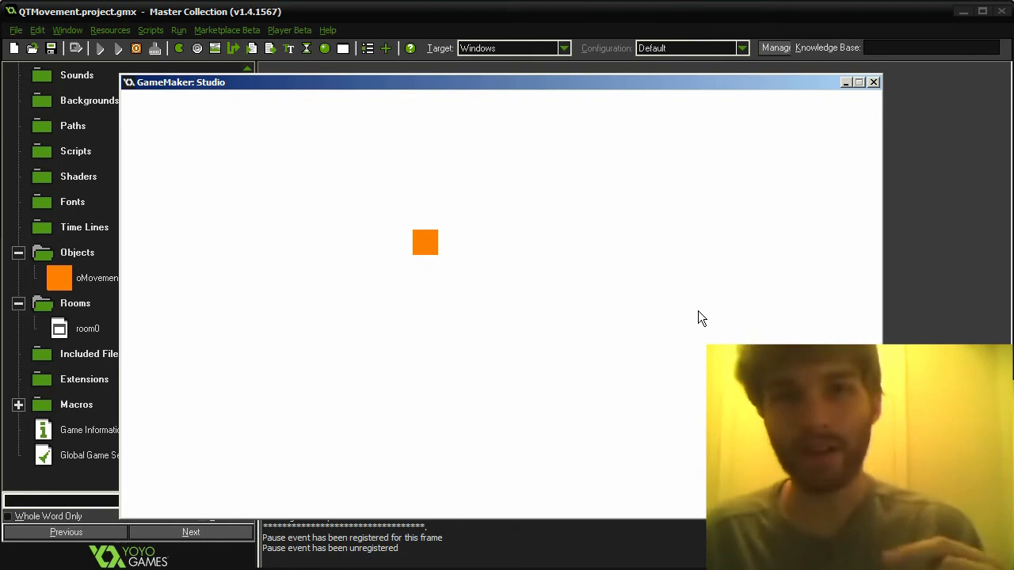
# - Close the running test game to return to oMovement's Object Properties
pyautogui.click(873, 81)
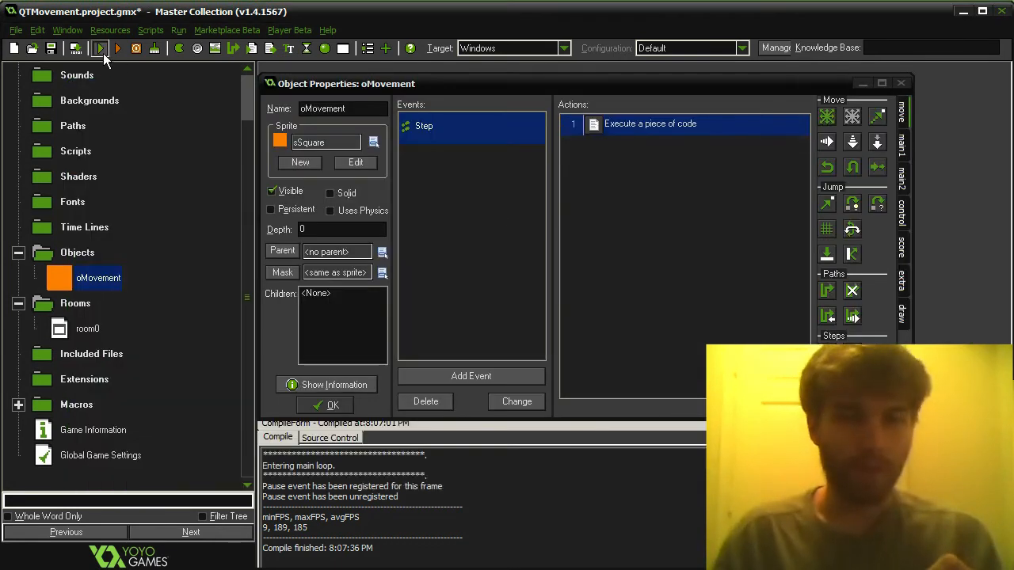
# - Run the game again to test the two-line arrow-key movement code
pyautogui.click(101, 49)
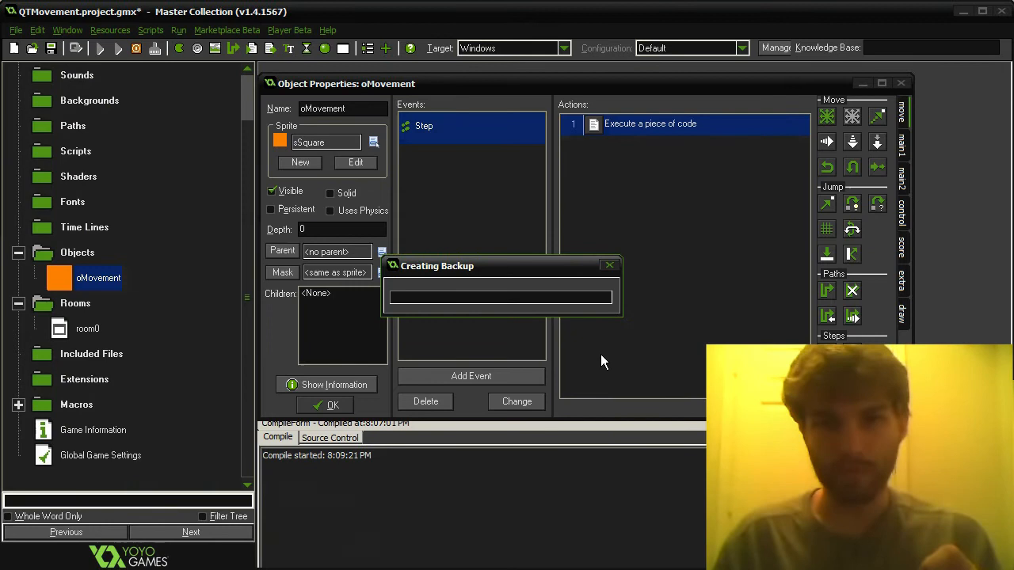
pyautogui.click(117, 49)
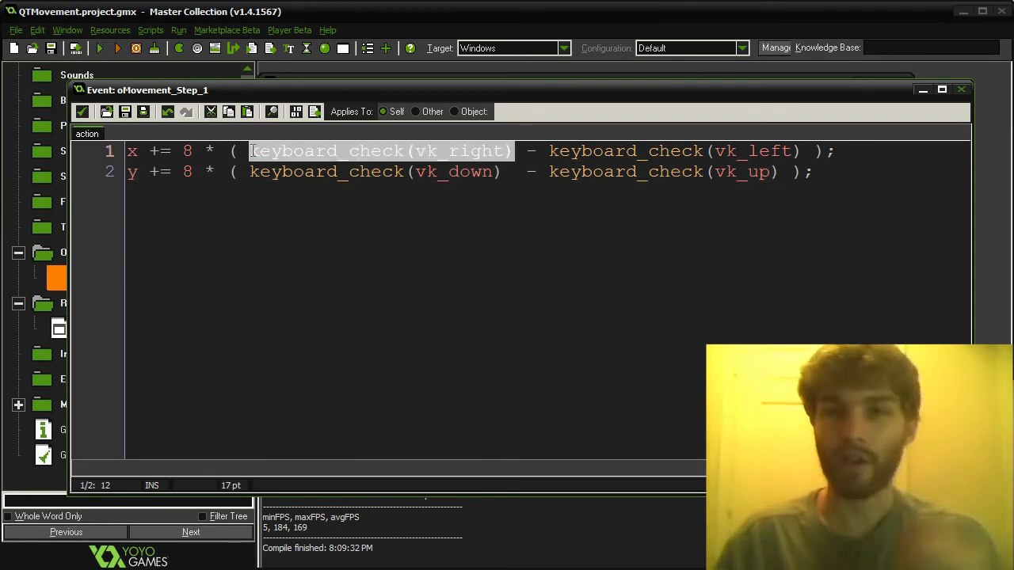
pyautogui.click(814, 171)
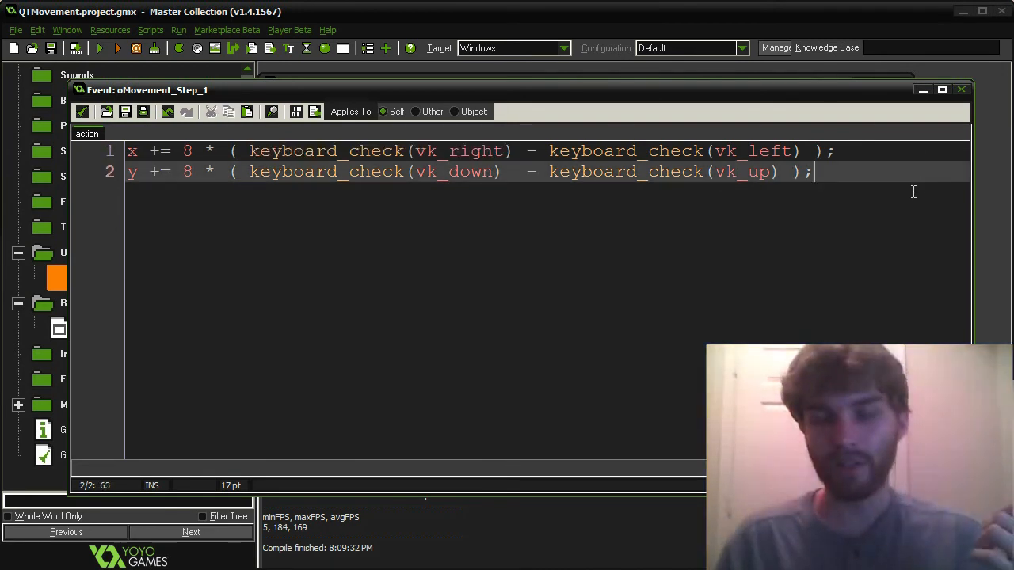
pyautogui.press('Enter')
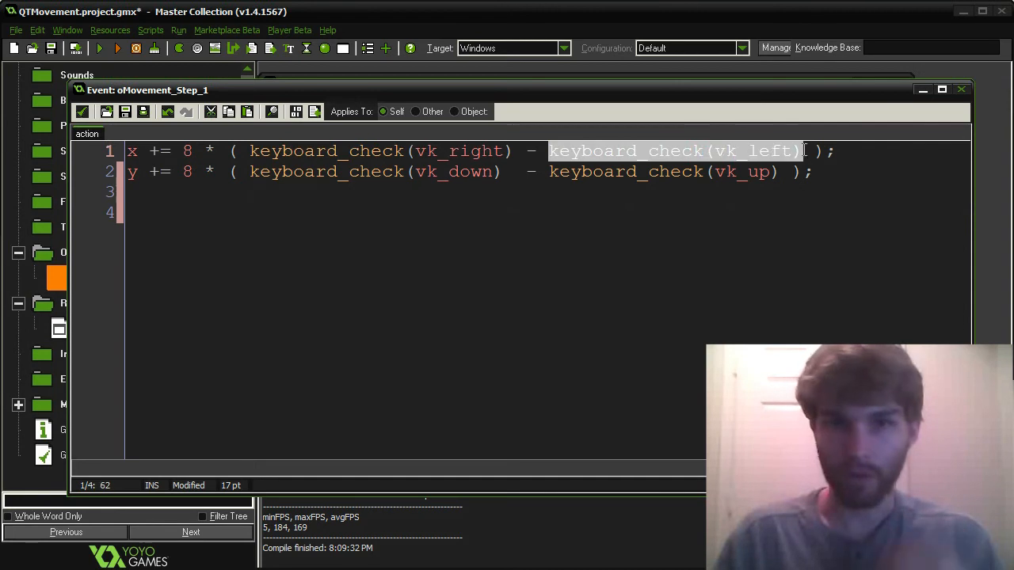
pyautogui.write('1 - 0')
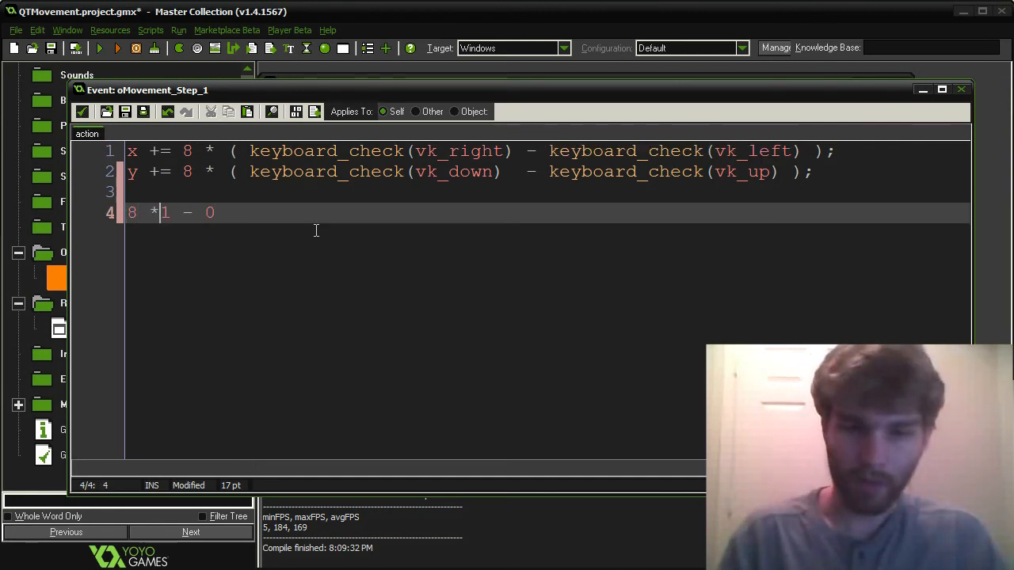
pyautogui.write('(')
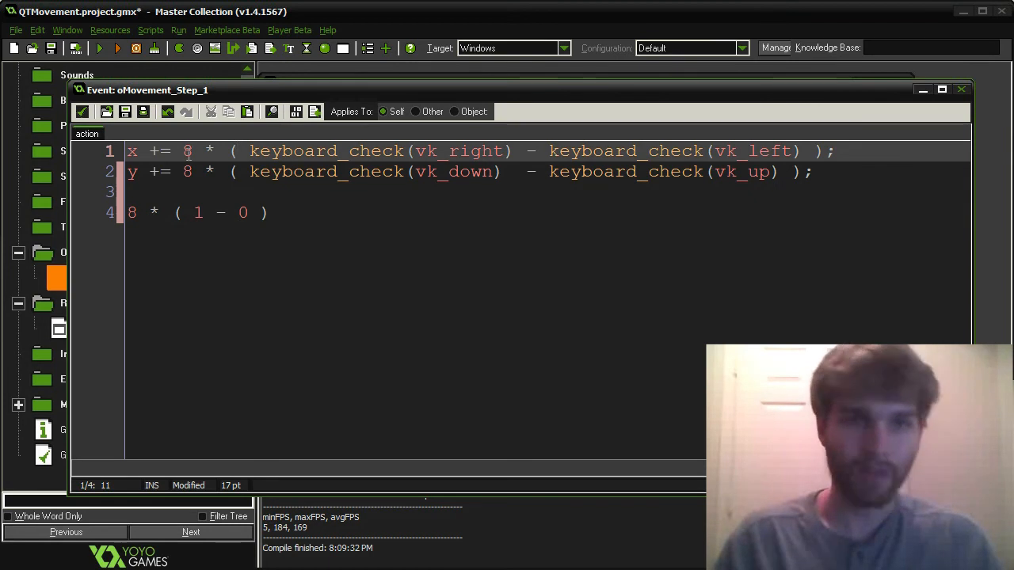
pyautogui.write('0')
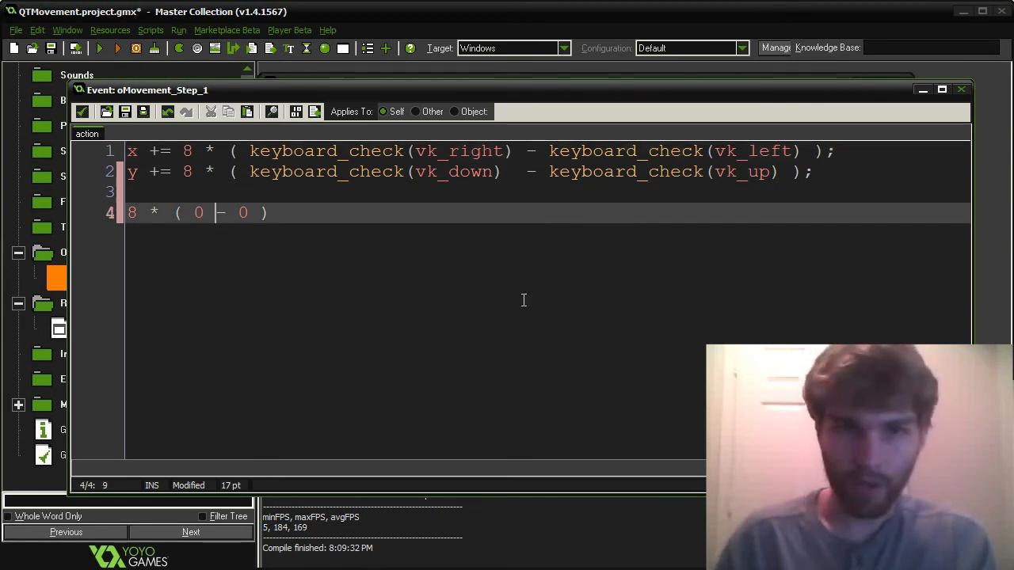
pyautogui.write('1')
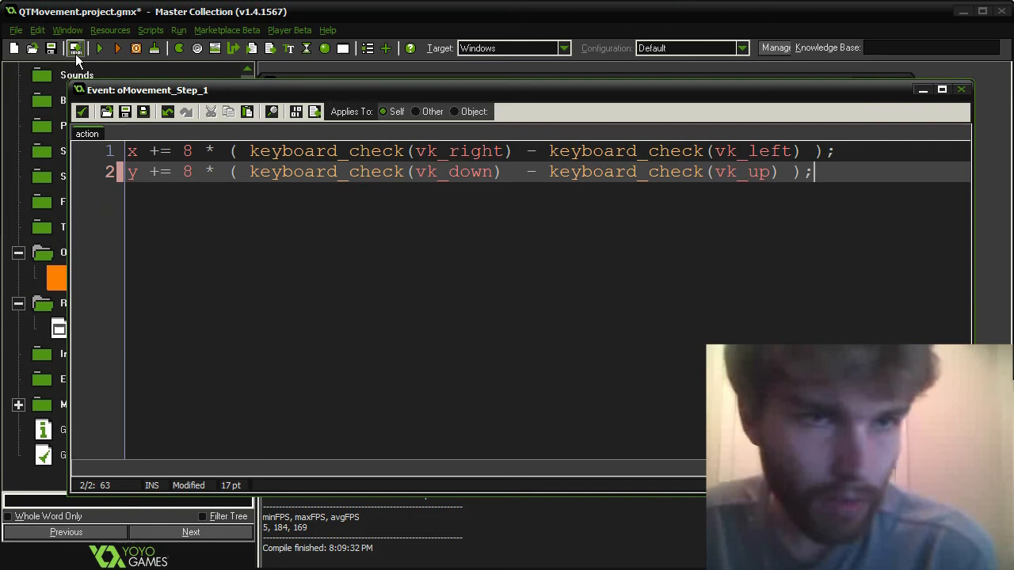
# - Save the project and test-run the game with the unchanged two-line movement code
pyautogui.click(76, 52)
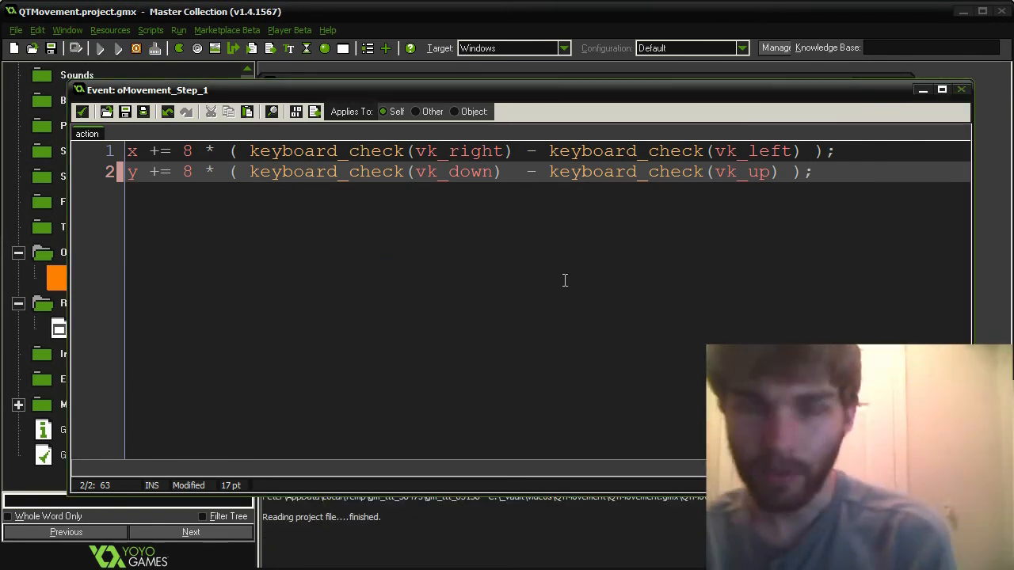
pyautogui.click(90, 50)
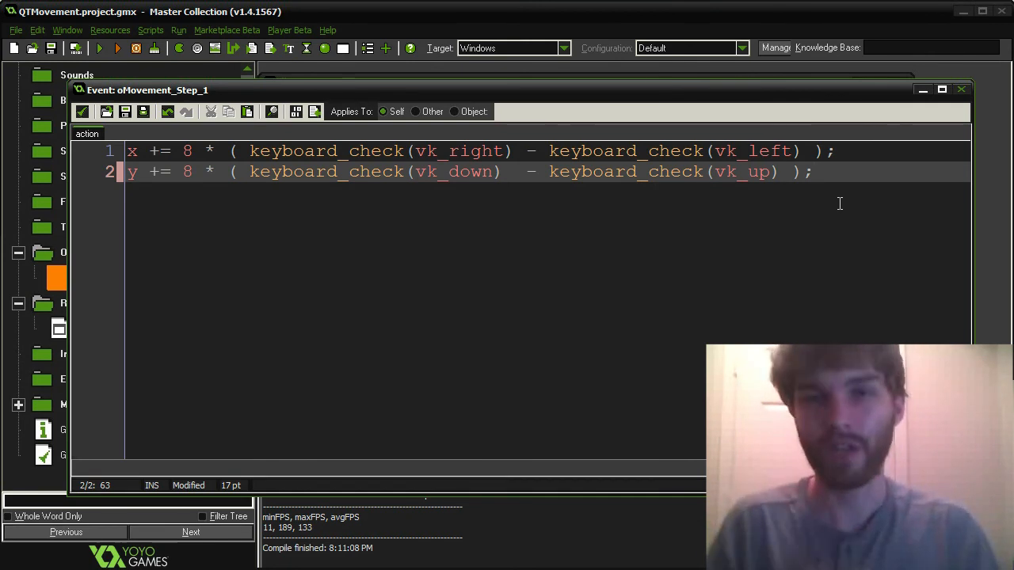
# - Add 'var hor = keyboard_check(vk_right) - keyboard_check(vk_left);' and clear the movement brackets
pyautogui.click(804, 151)
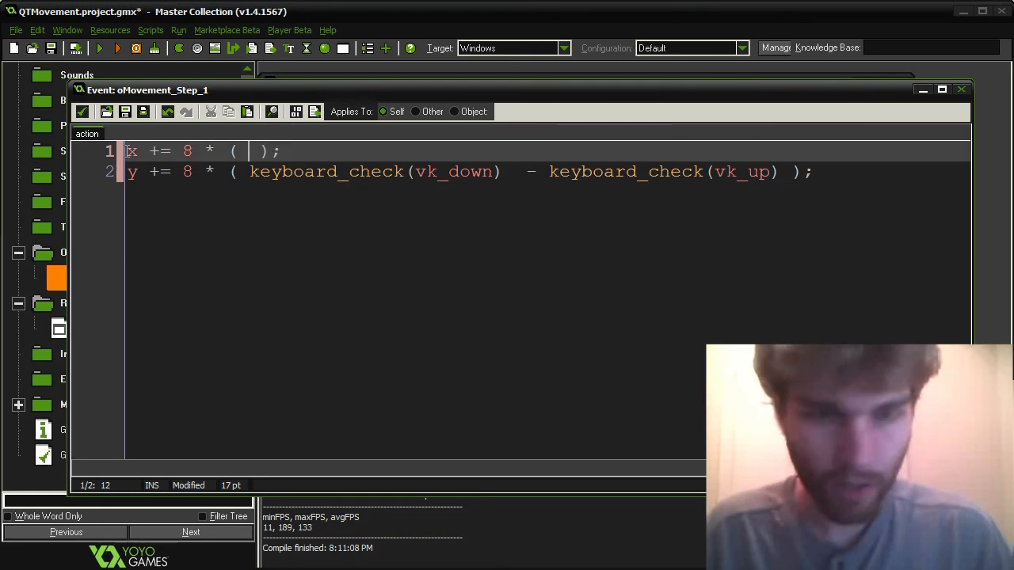
pyautogui.write('var')
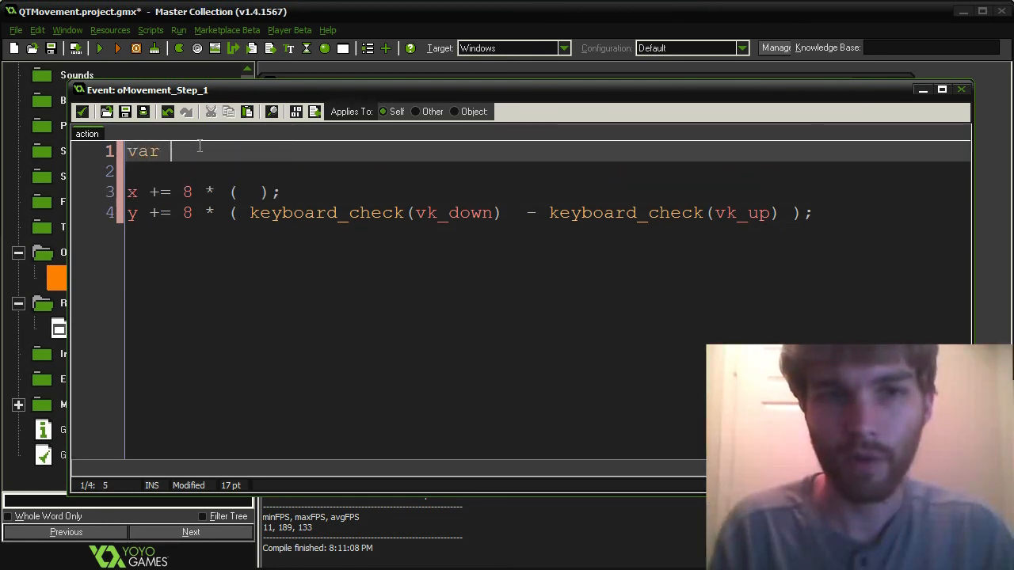
pyautogui.write('hor = keyboard_check(vk_right) - keyboard_check(vk_left);')
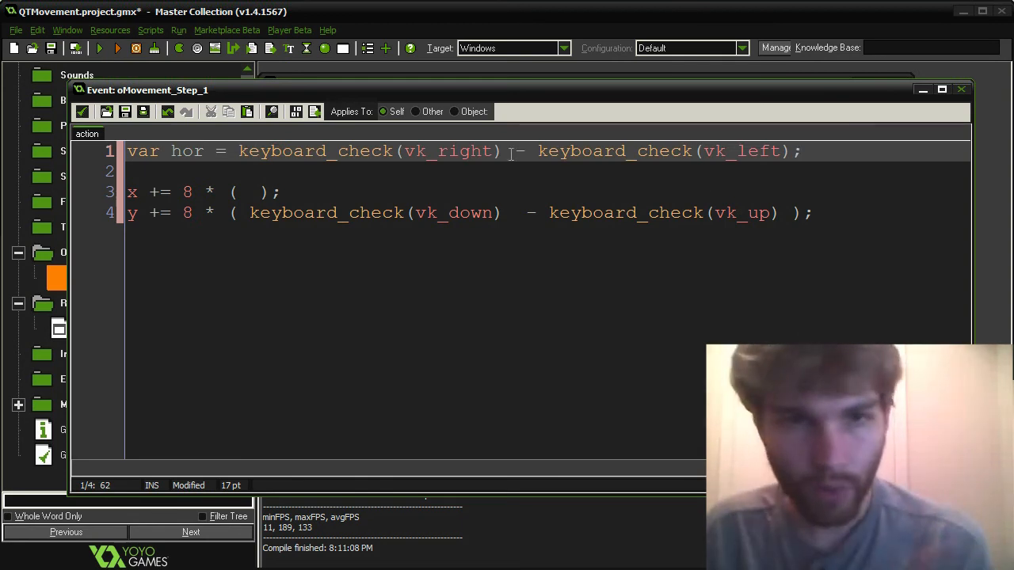
pyautogui.moveTo(240, 151); pyautogui.dragTo(793, 151)
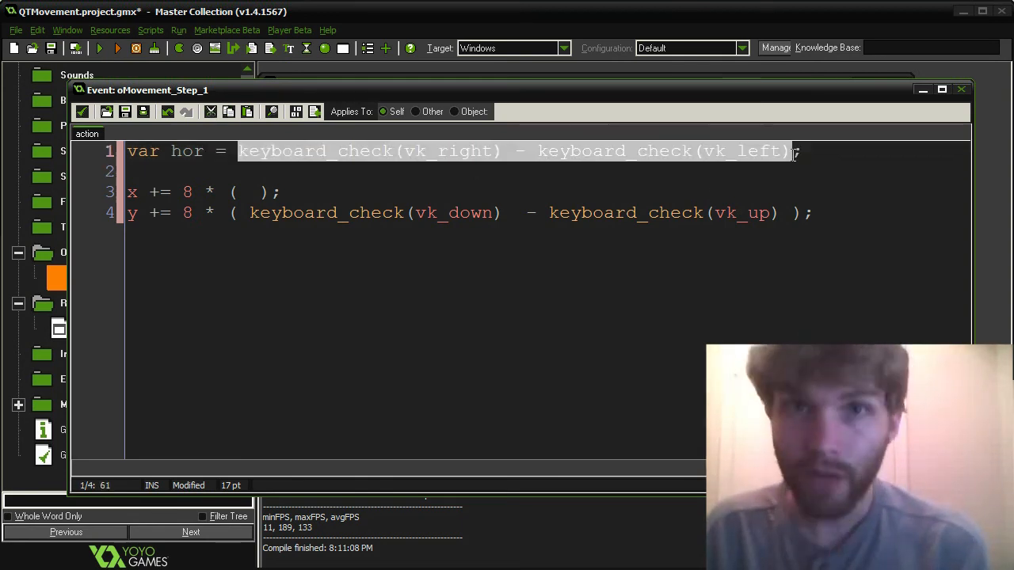
pyautogui.moveTo(772, 222)
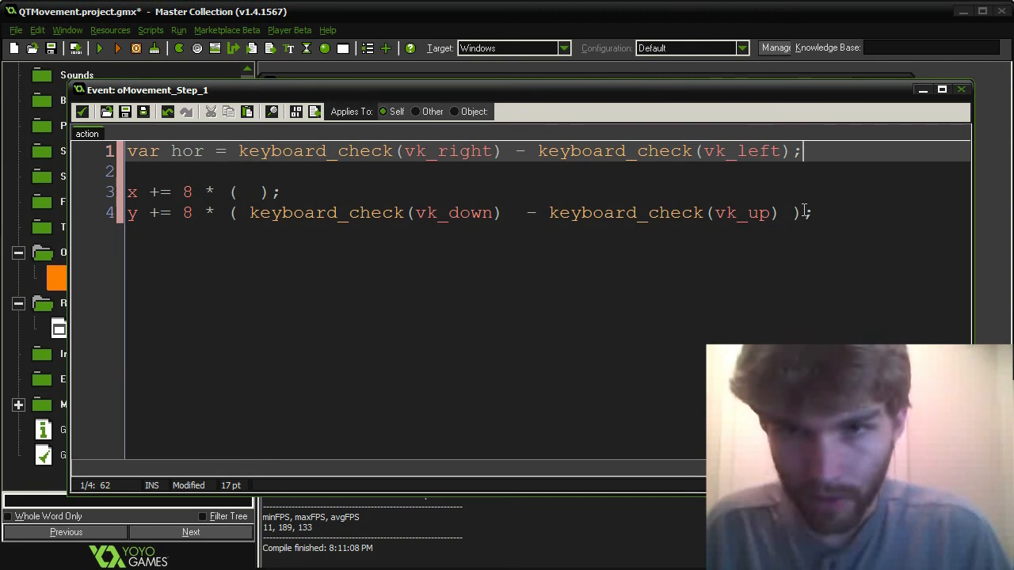
pyautogui.moveTo(250, 212); pyautogui.dragTo(779, 212)
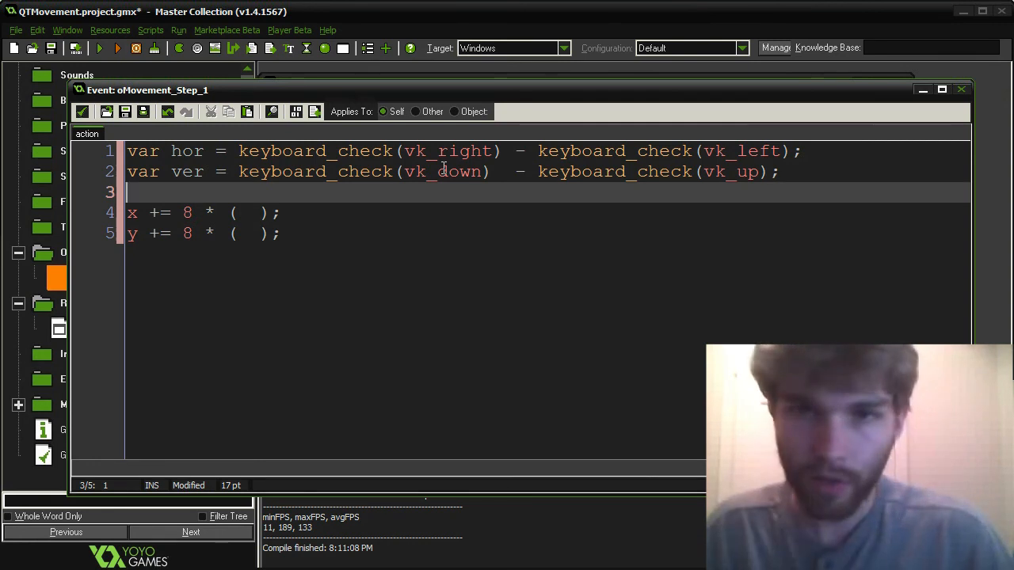
pyautogui.moveTo(255, 152); pyautogui.dragTo(790, 152)
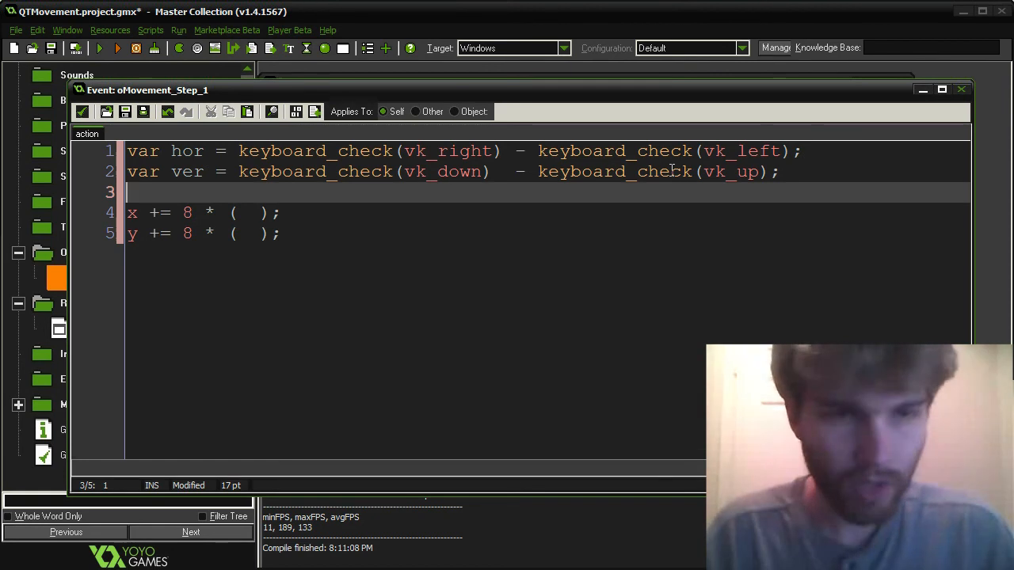
# - Add the line 'var mag = point_distance(0,0,hor,ver);'
pyautogui.write('var mag =')
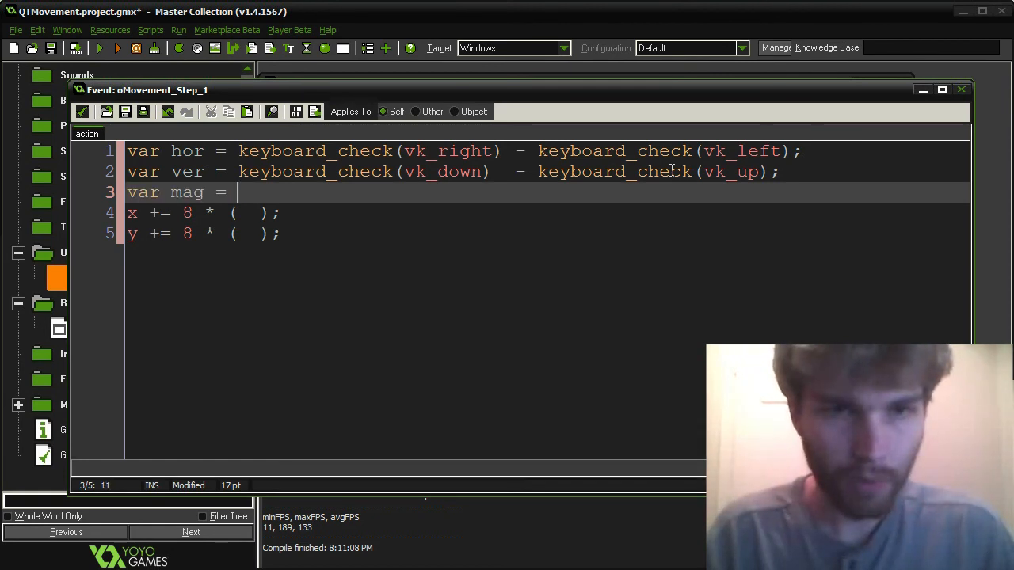
pyautogui.write('point_distanc')
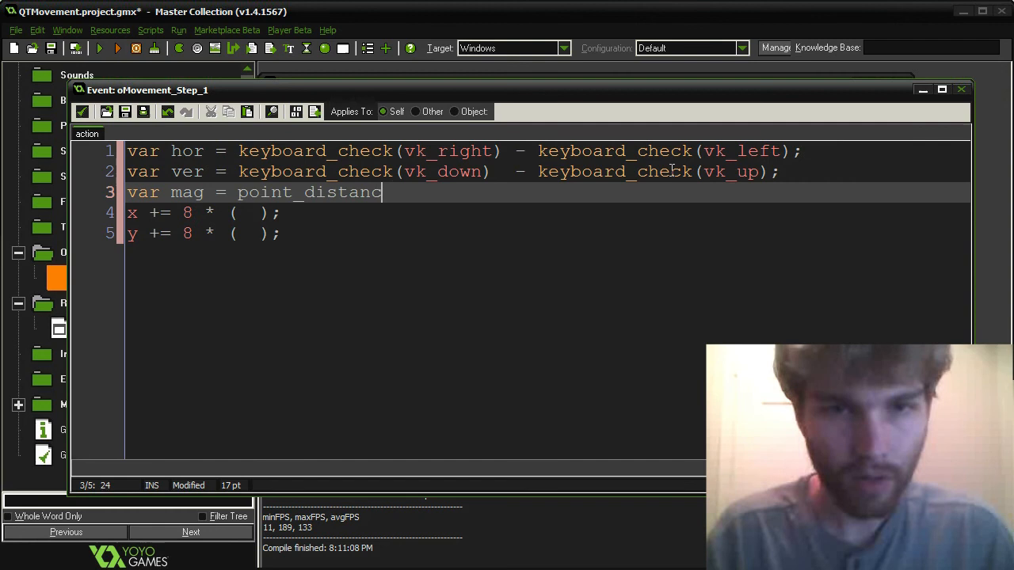
pyautogui.write('(0,0,h')
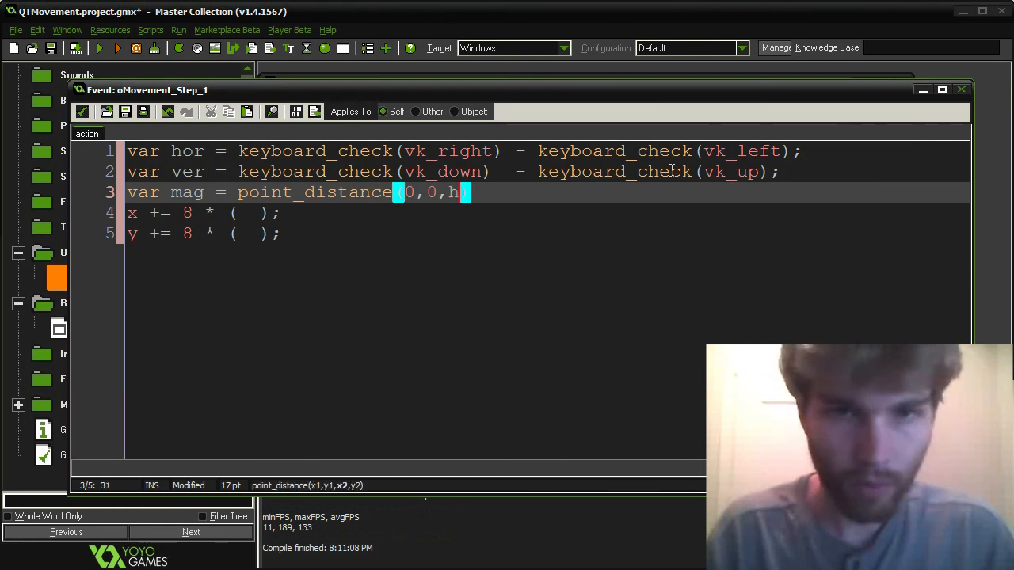
pyautogui.write('or,ver);')
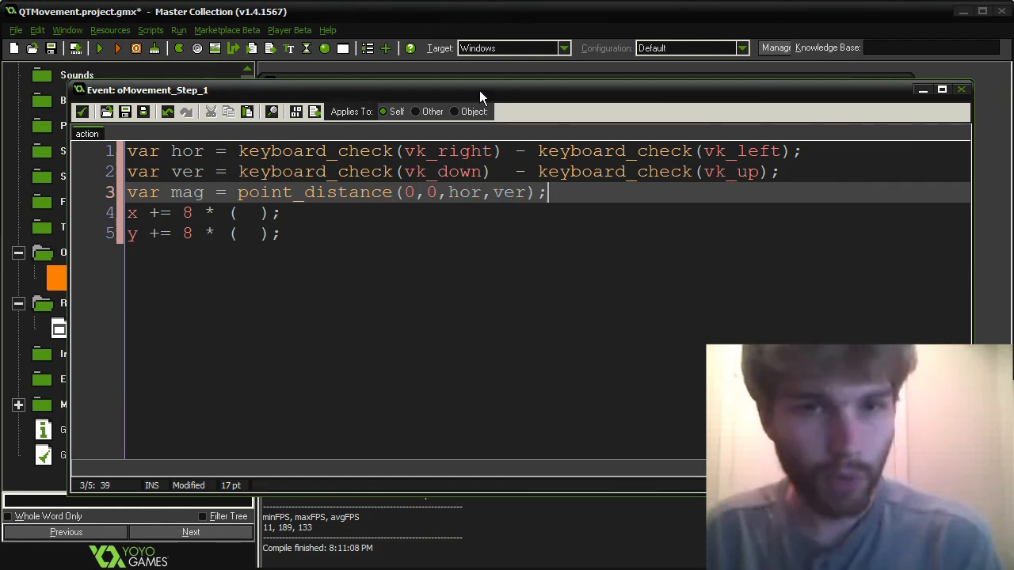
# - Fill the x and y movement factors with hor / mag and ver / mag
pyautogui.doubleClick(314, 191)
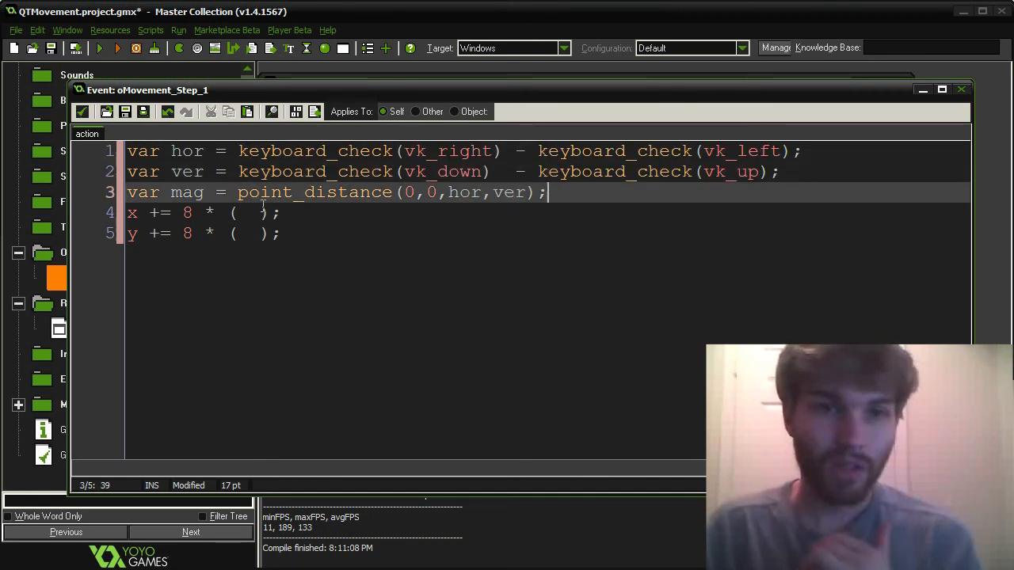
pyautogui.write('hor / mag')
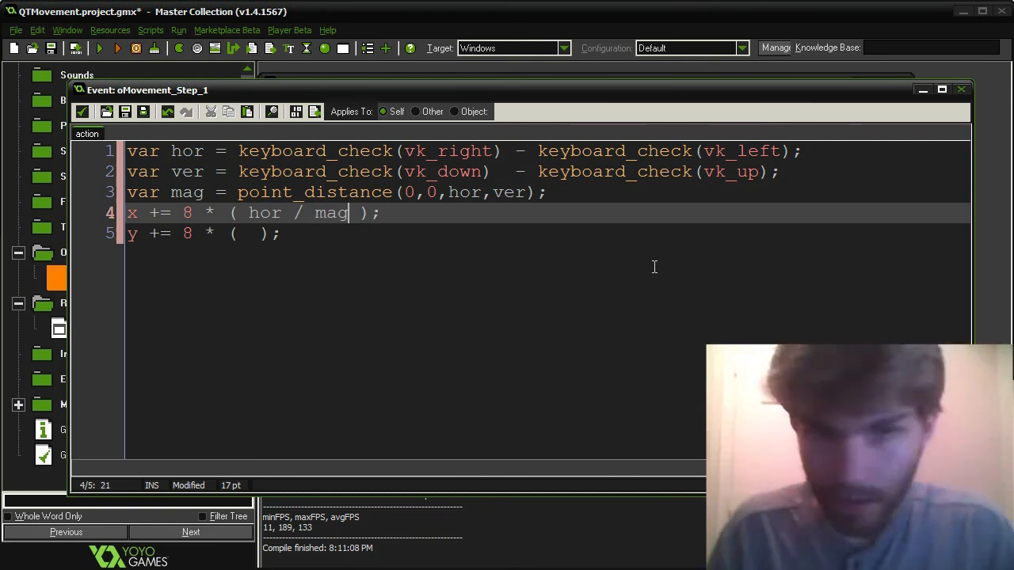
pyautogui.write('ver')
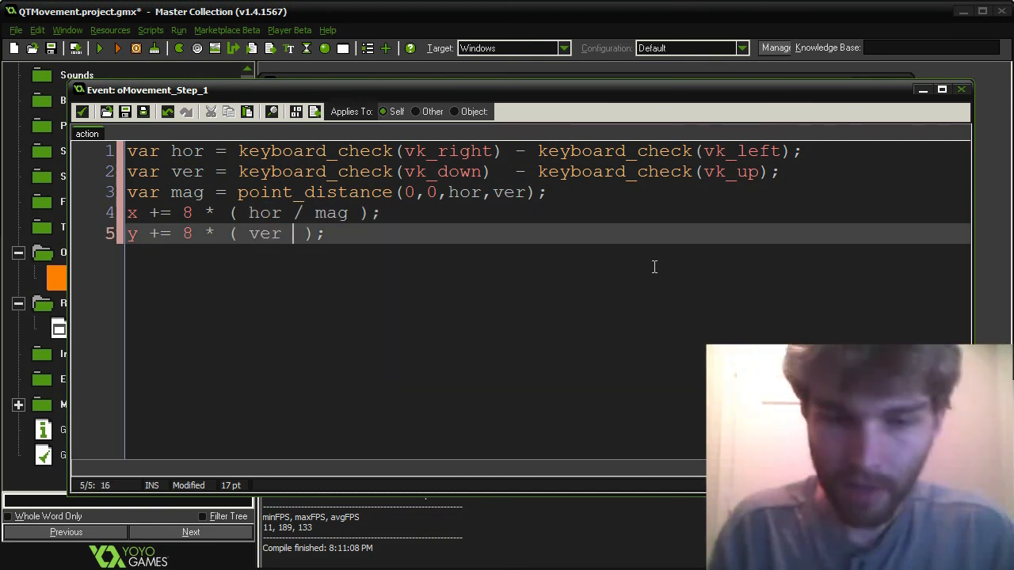
pyautogui.write('/ mag')
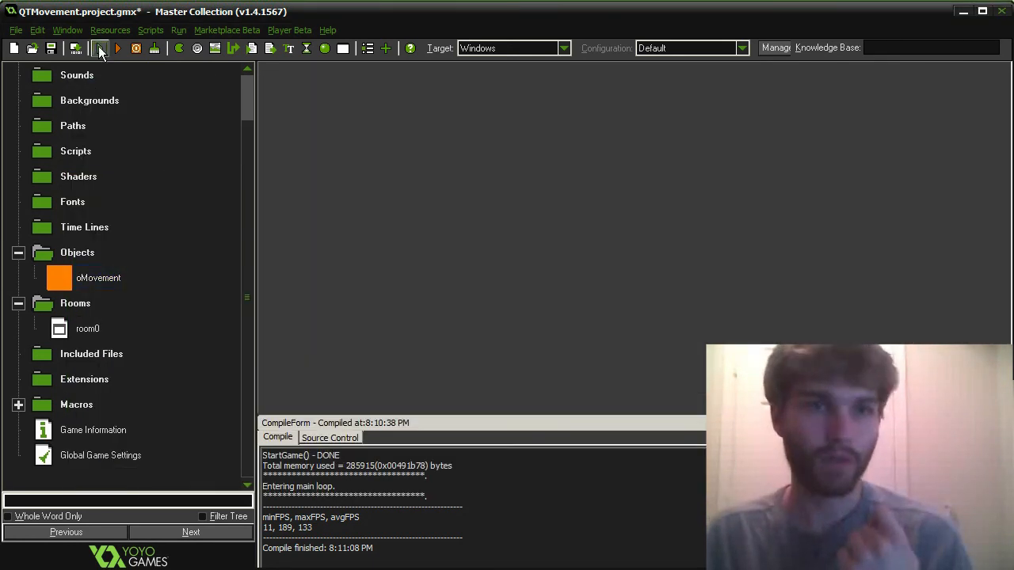
# - Run the game, abort the divide-by-zero Code Error, and reopen oMovement's Step code
pyautogui.click(98, 49)
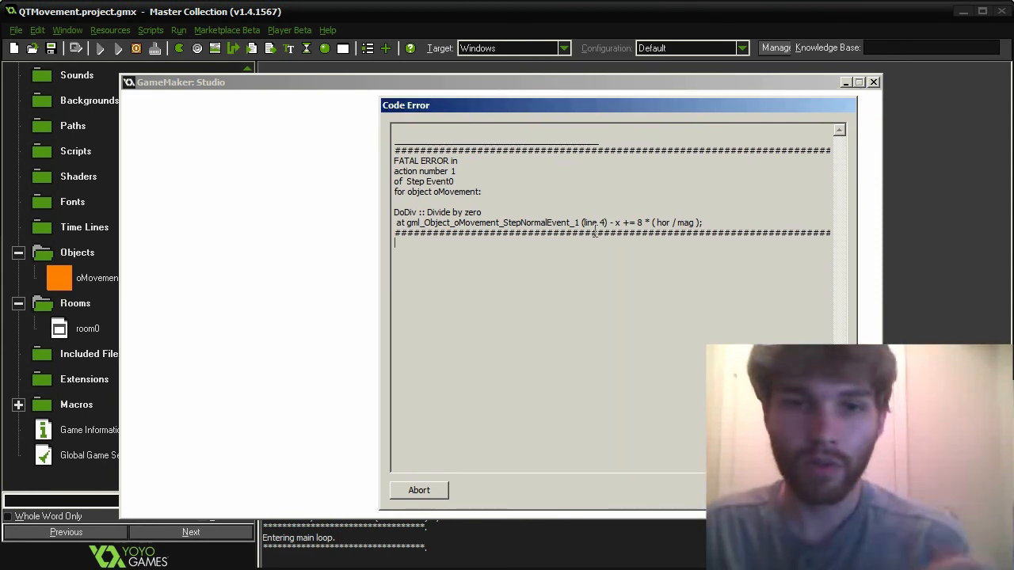
pyautogui.click(419, 490)
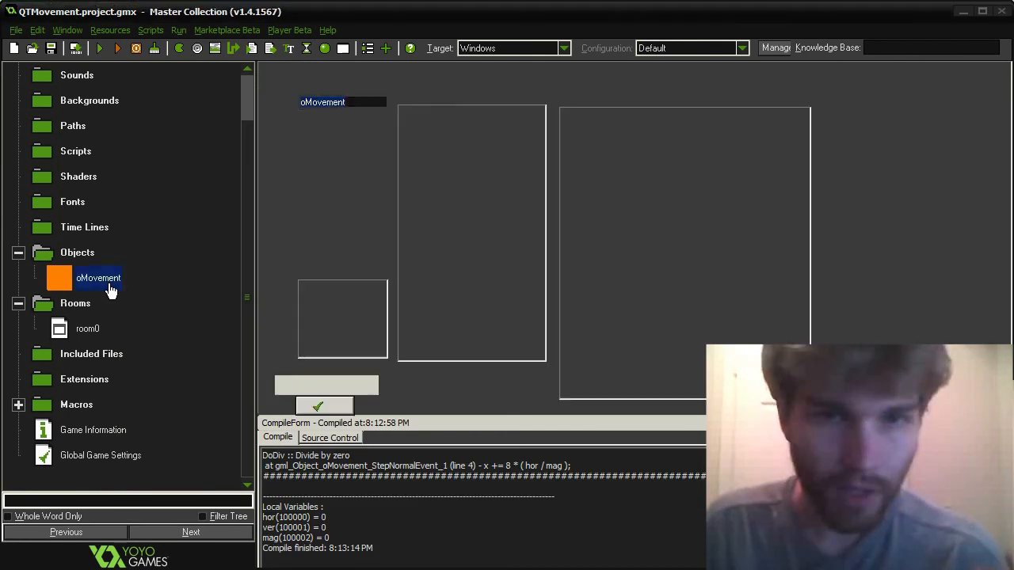
pyautogui.doubleClick(98, 277)
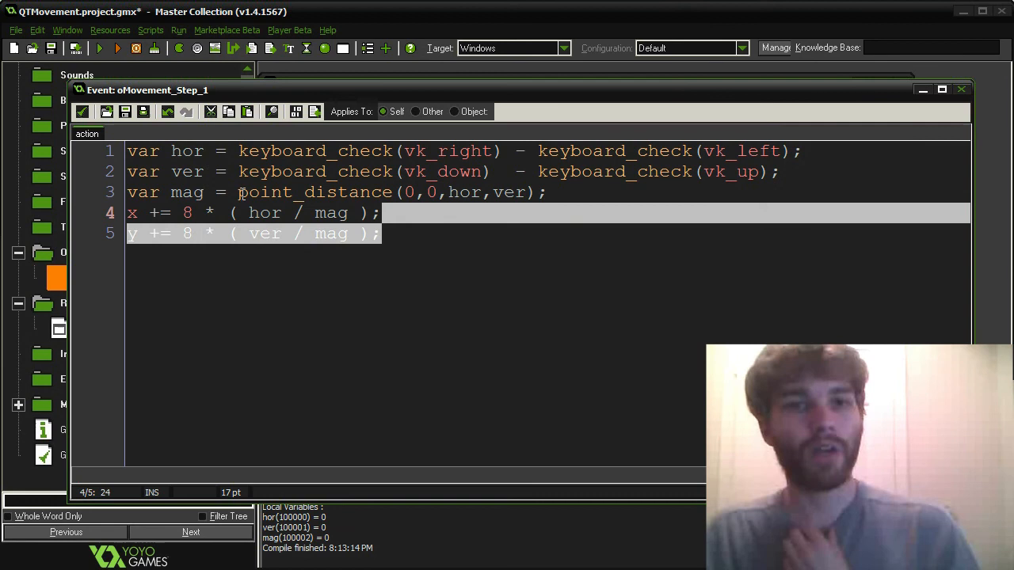
# - Wrap the mag calculation as max(1, point_distance(0,0,hor,ver))
pyautogui.doubleClick(331, 212)
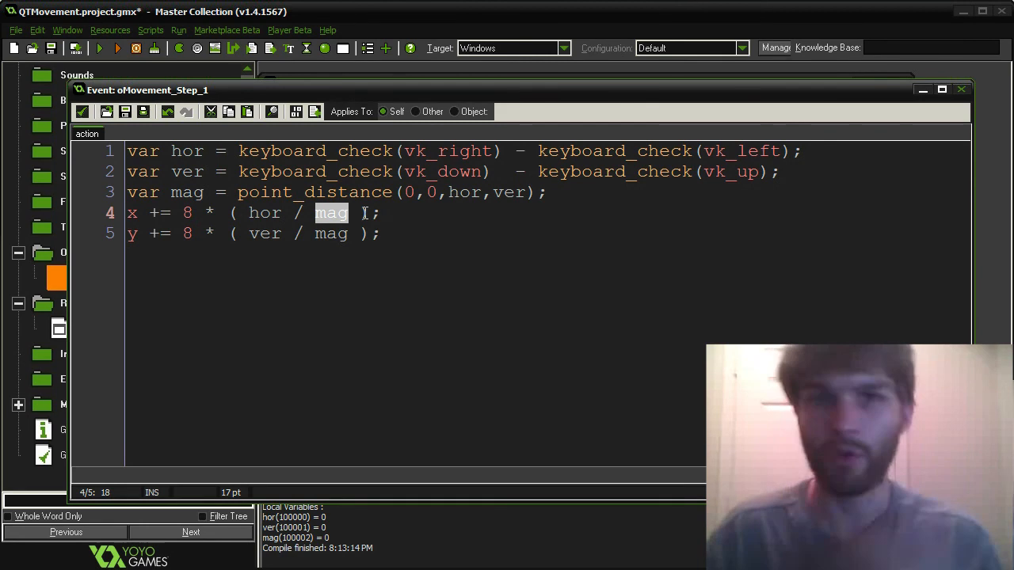
pyautogui.click(246, 192)
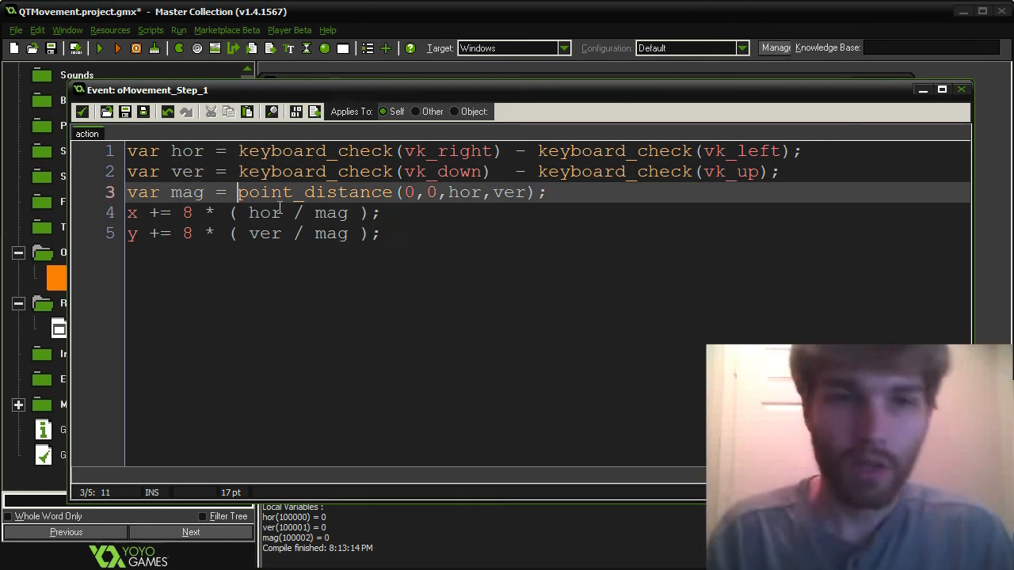
pyautogui.write('max(1')
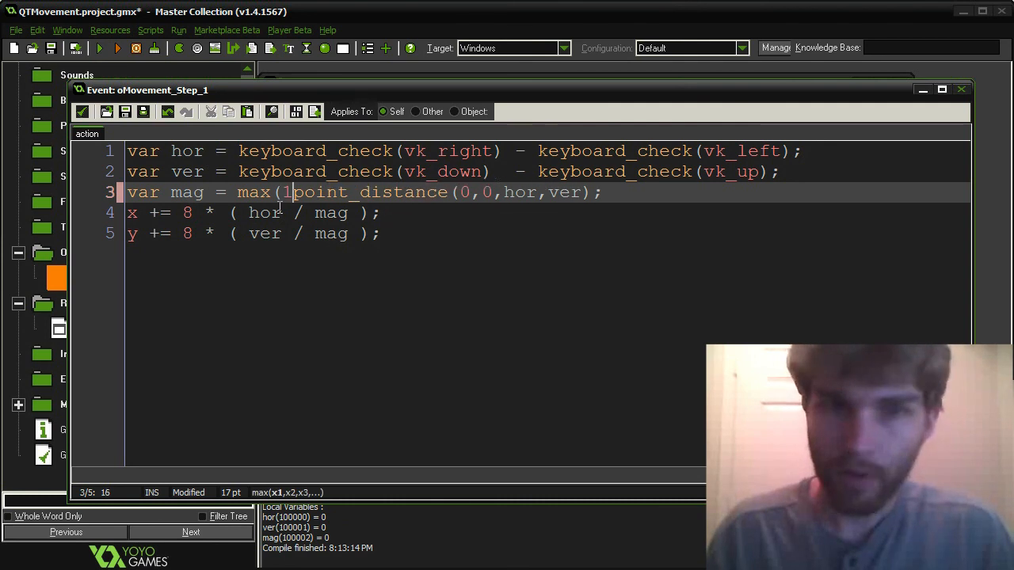
pyautogui.write(')')
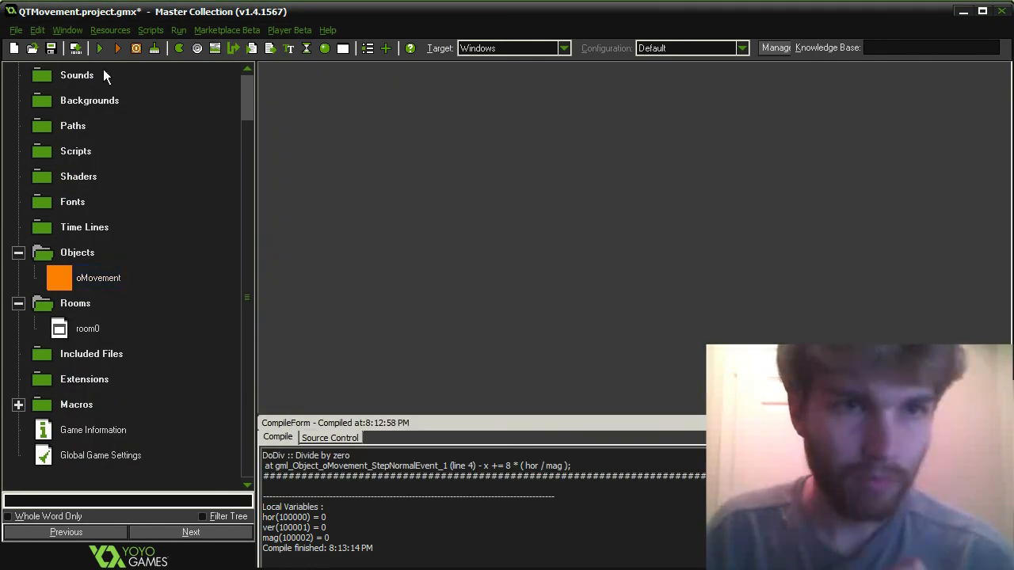
# - Run the game again and confirm the orange square appears without crashing
pyautogui.click(116, 50)
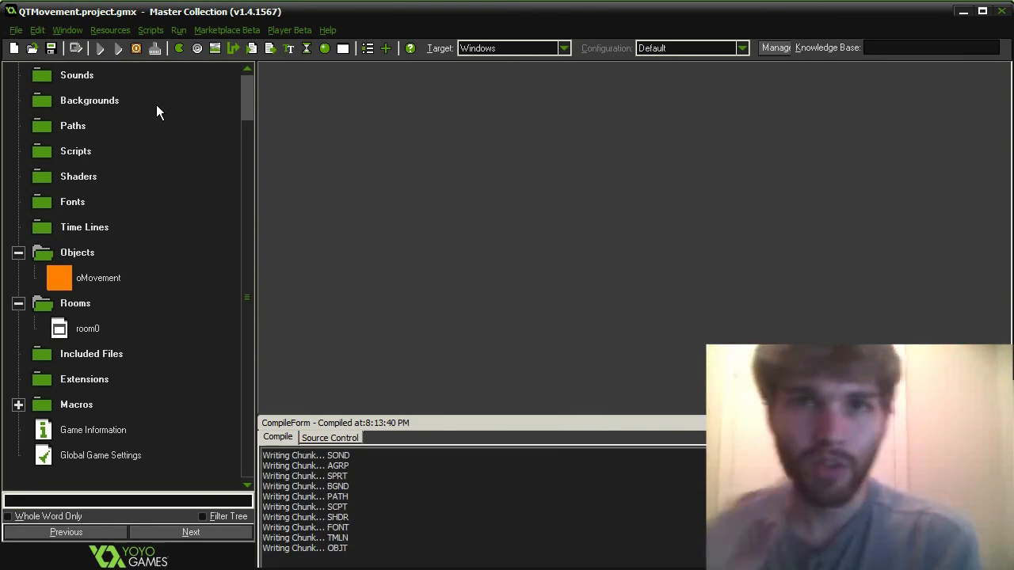
pyautogui.click(113, 48)
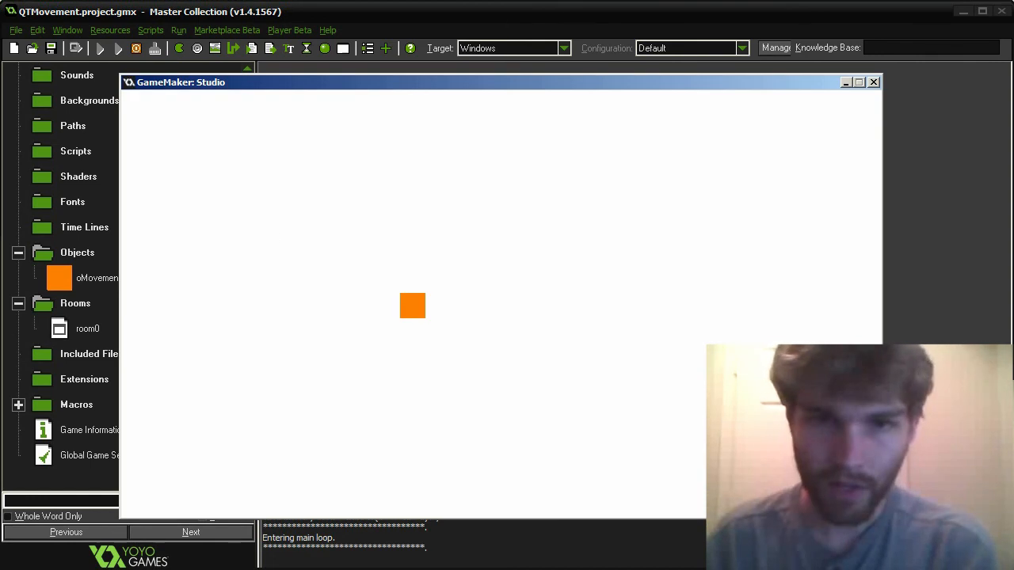